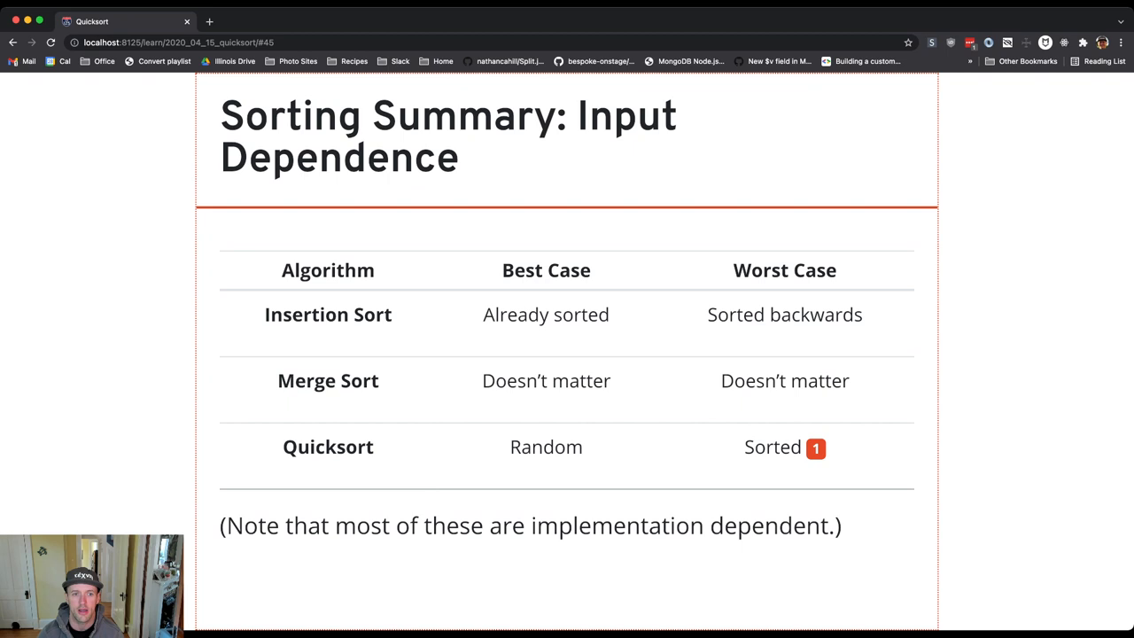
Step: Advance to the 'Sorting Summary: Runtime' slide showing its empty case table
key("Right")
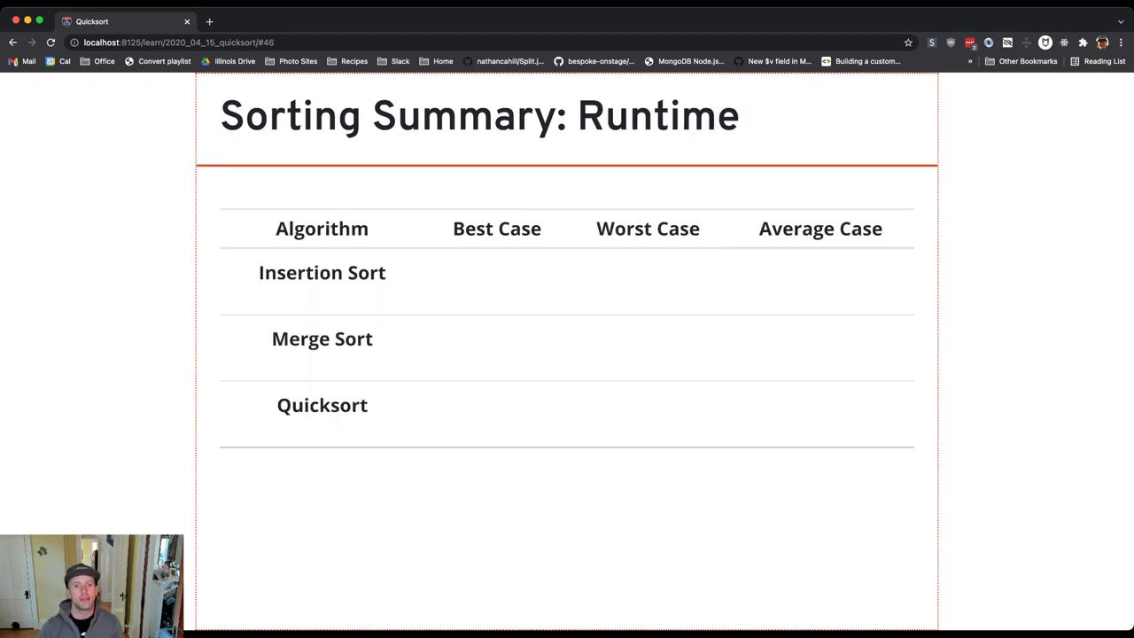